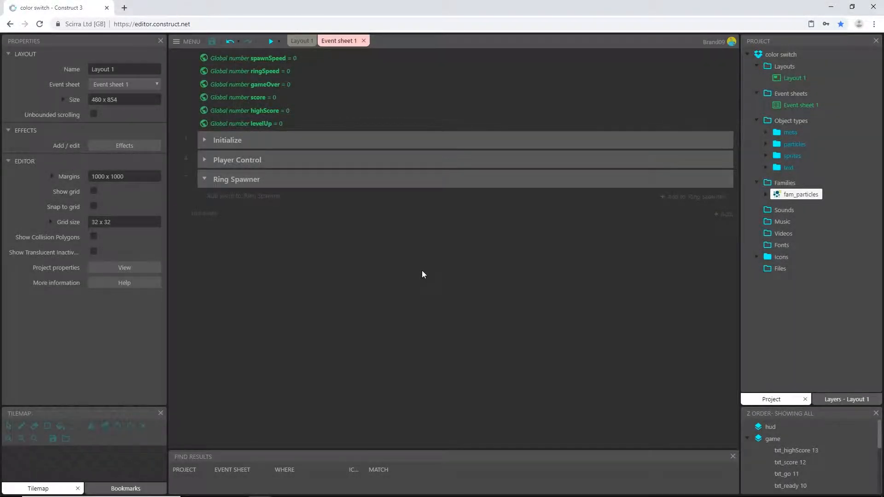
{"action": "mouse_move", "coordinate": [415, 277]}
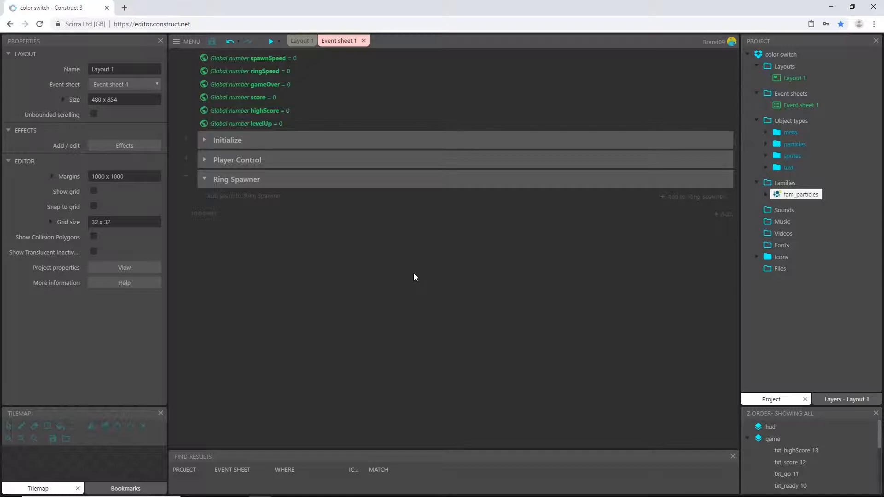
{"action": "mouse_move", "coordinate": [273, 252]}
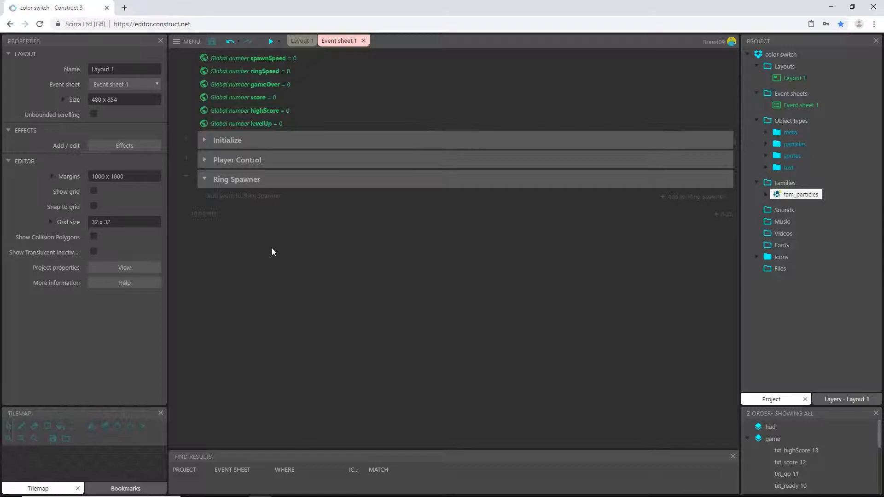
Step: Add a System 'Every X seconds' event to Ring Spawner with spawnSpeed as the interval
{"action": "left_click", "coordinate": [205, 160]}
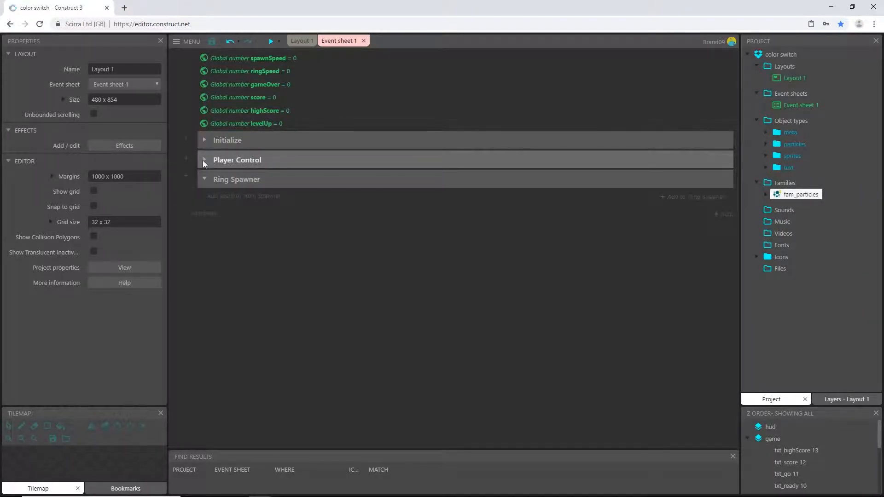
{"action": "mouse_move", "coordinate": [227, 231]}
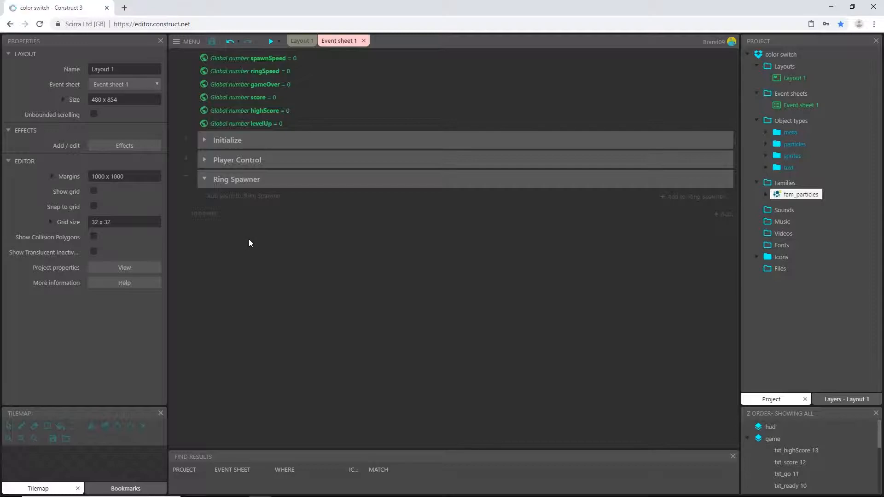
{"action": "left_click", "coordinate": [237, 179]}
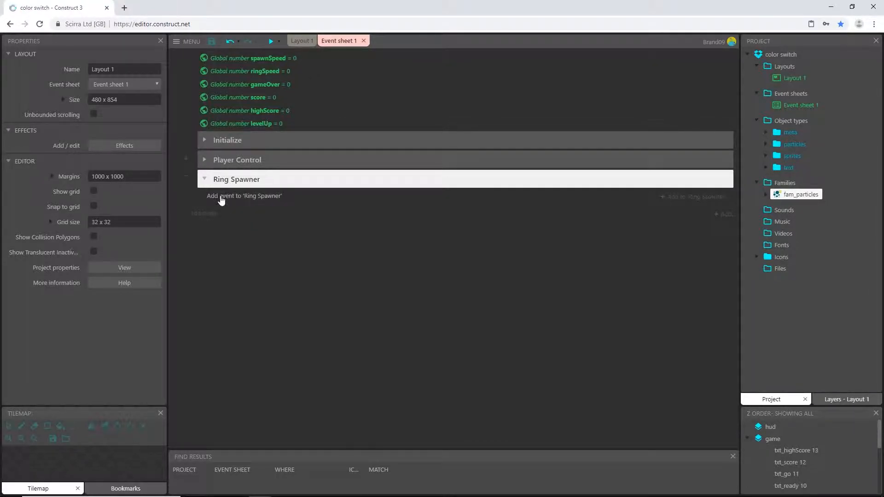
{"action": "left_click", "coordinate": [244, 196]}
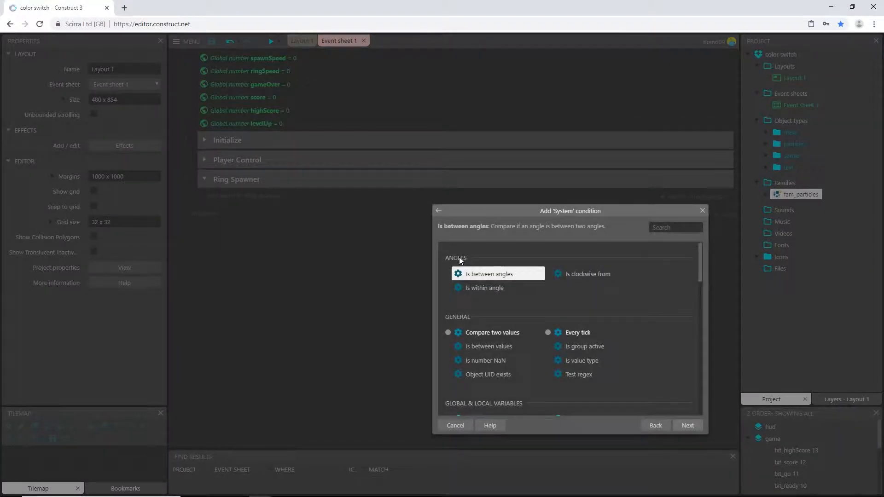
{"action": "type", "text": "every"}
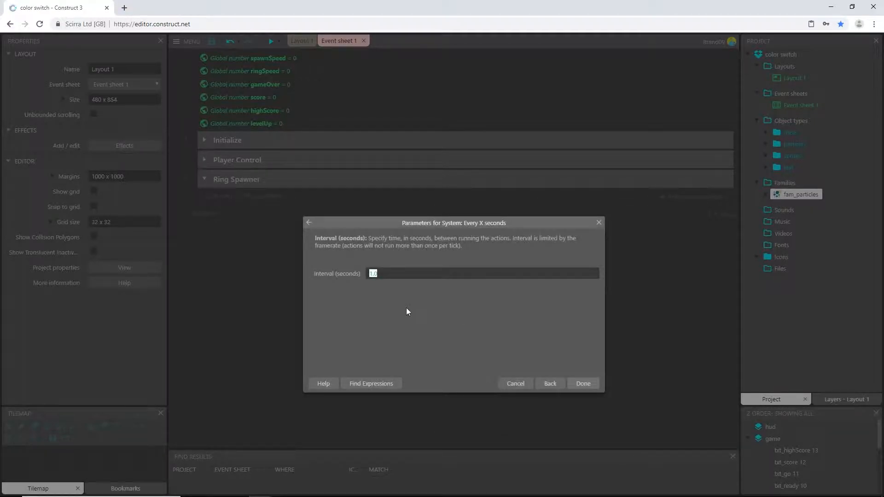
{"action": "mouse_move", "coordinate": [331, 321]}
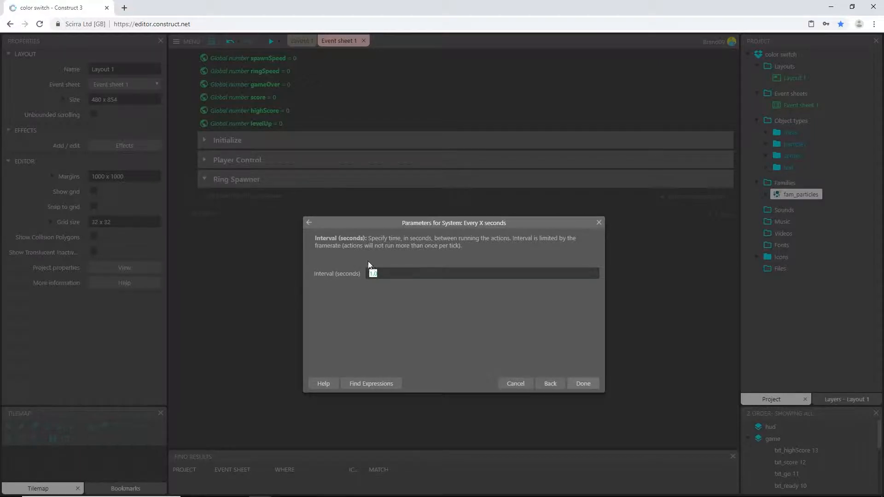
{"action": "mouse_move", "coordinate": [336, 263]}
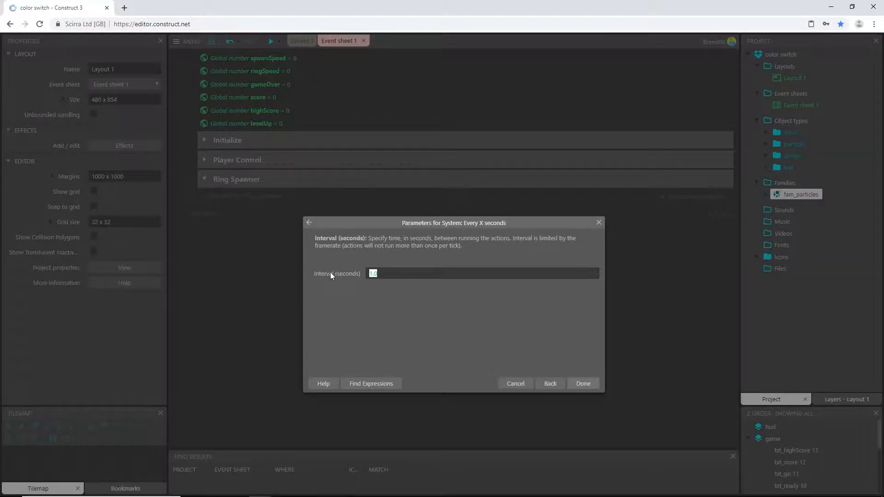
{"action": "mouse_move", "coordinate": [435, 337]}
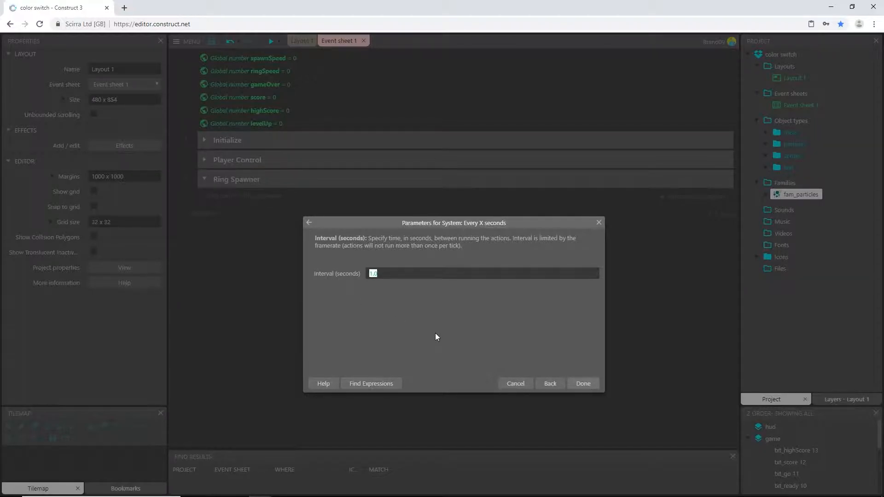
{"action": "mouse_move", "coordinate": [447, 327]}
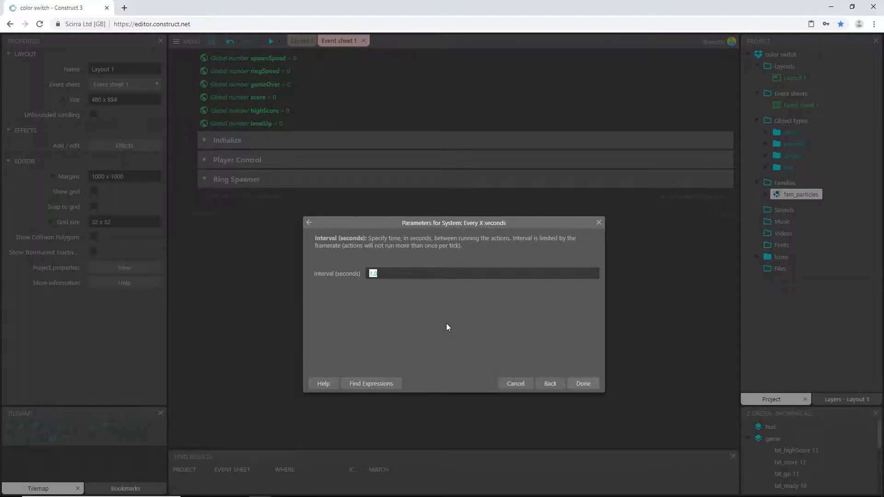
{"action": "type", "text": "spaw"}
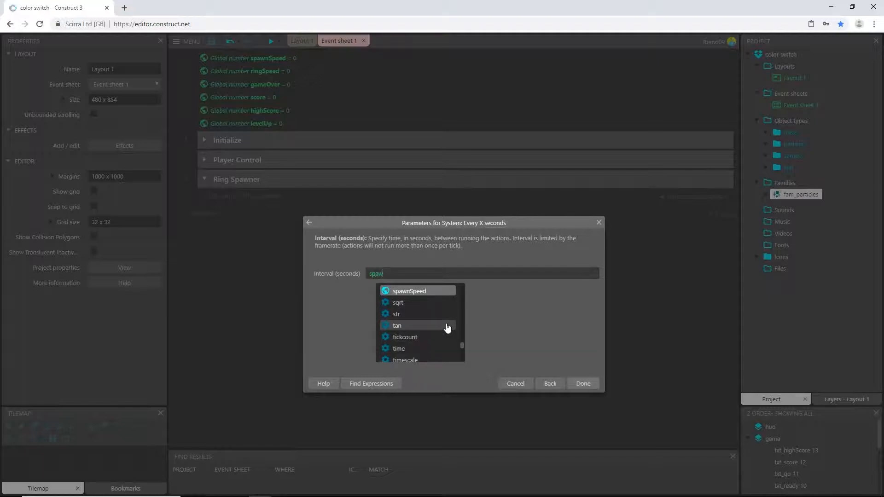
{"action": "left_click", "coordinate": [409, 290]}
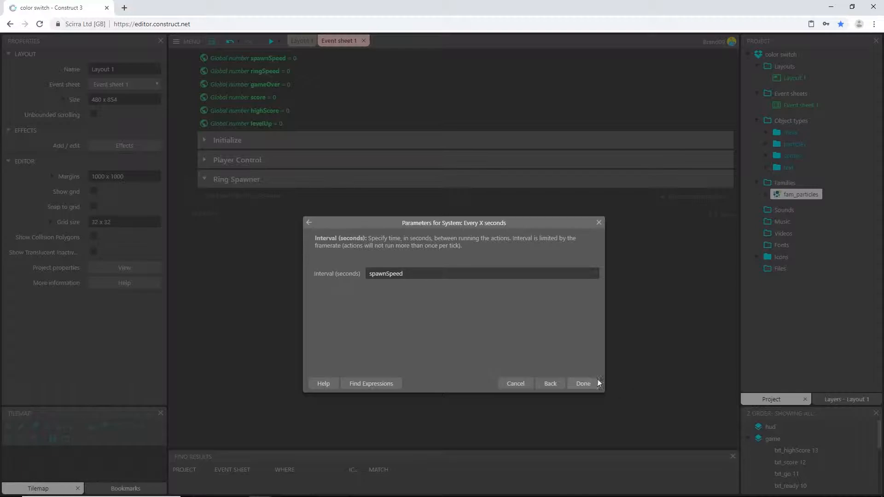
{"action": "left_click", "coordinate": [581, 383]}
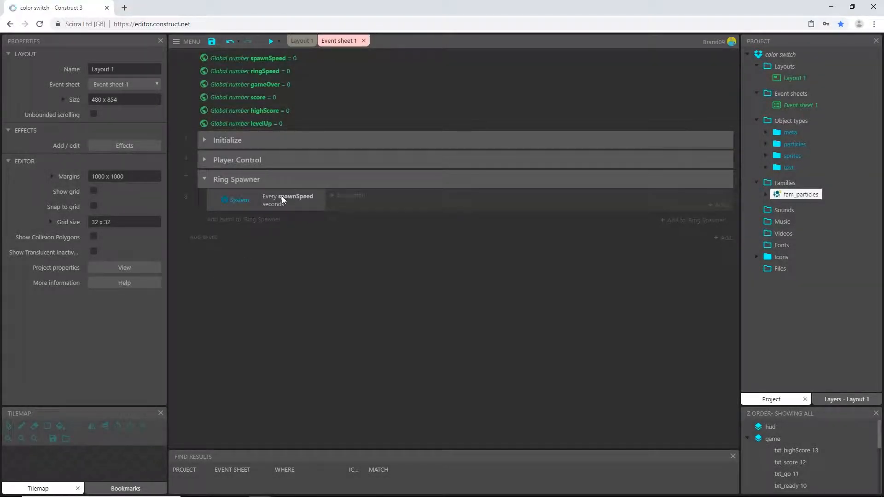
{"action": "left_click", "coordinate": [204, 140]}
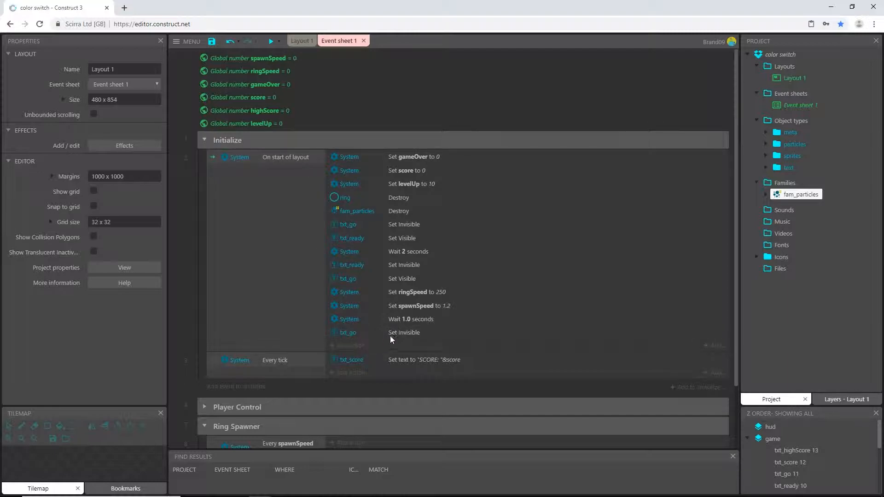
{"action": "left_click", "coordinate": [420, 306]}
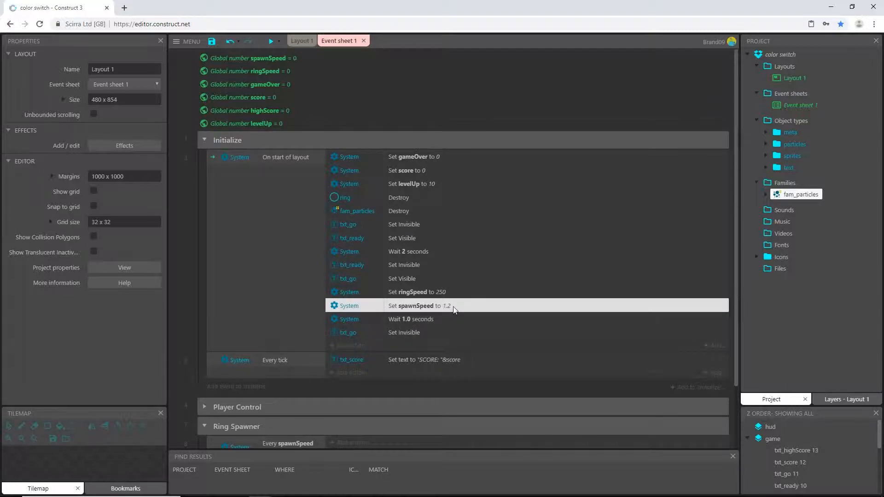
{"action": "left_click", "coordinate": [204, 139]}
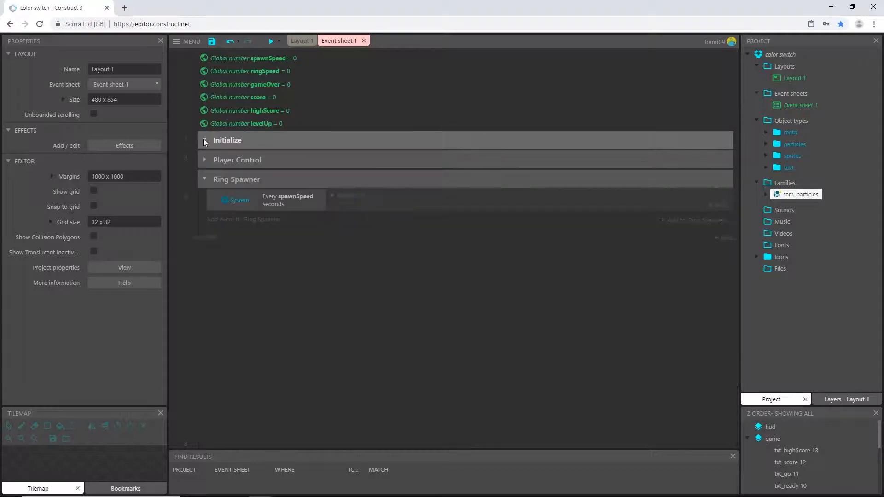
{"action": "left_click", "coordinate": [204, 140]}
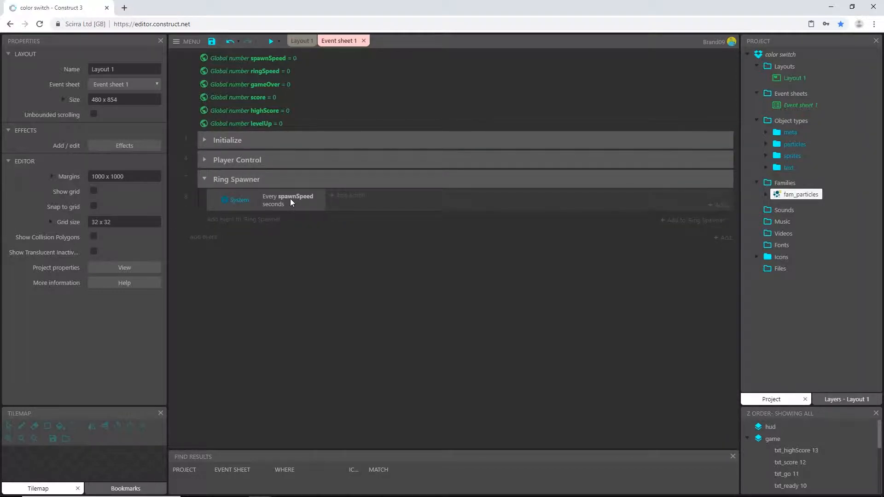
{"action": "left_click", "coordinate": [271, 200]}
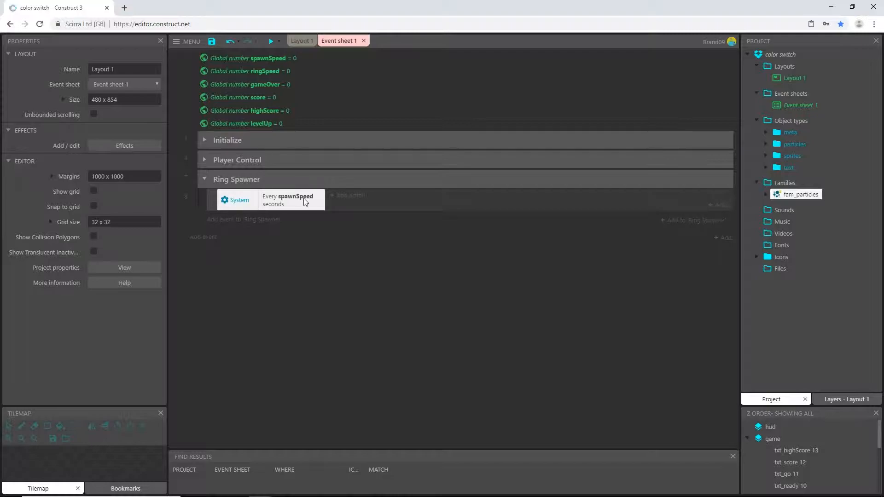
{"action": "mouse_move", "coordinate": [318, 218]}
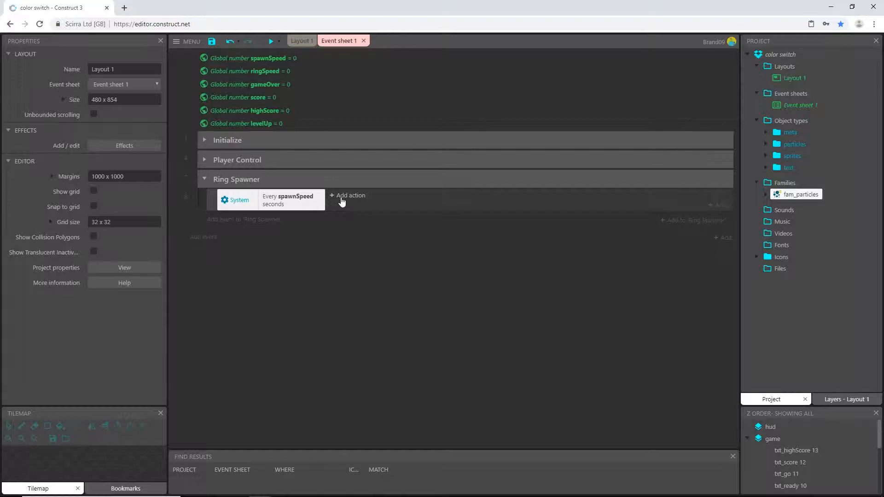
Step: Add a System 'Create object' action to the Every spawnSpeed seconds event
{"action": "left_click", "coordinate": [350, 195]}
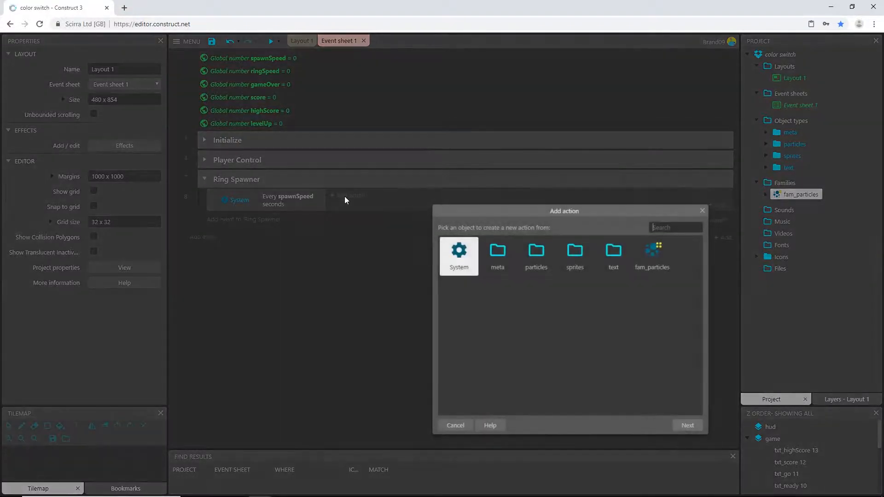
{"action": "left_click", "coordinate": [458, 257]}
{"action": "type", "text": "crea"}
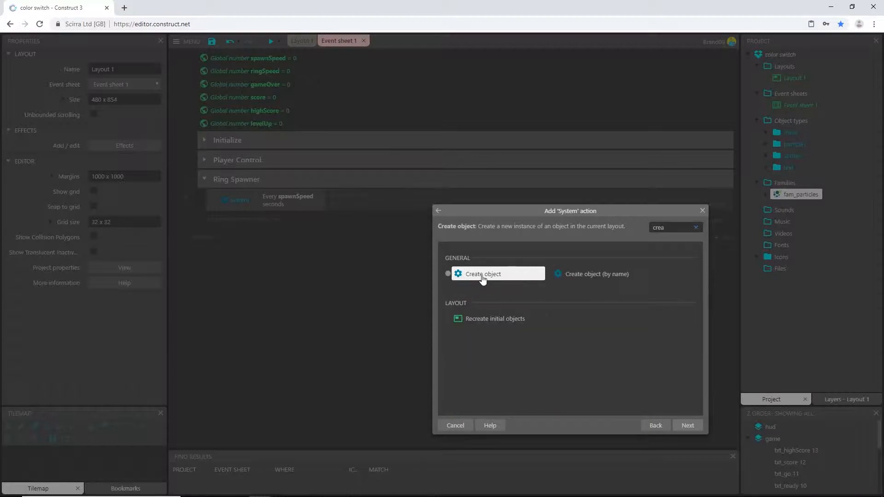
{"action": "left_click", "coordinate": [482, 273]}
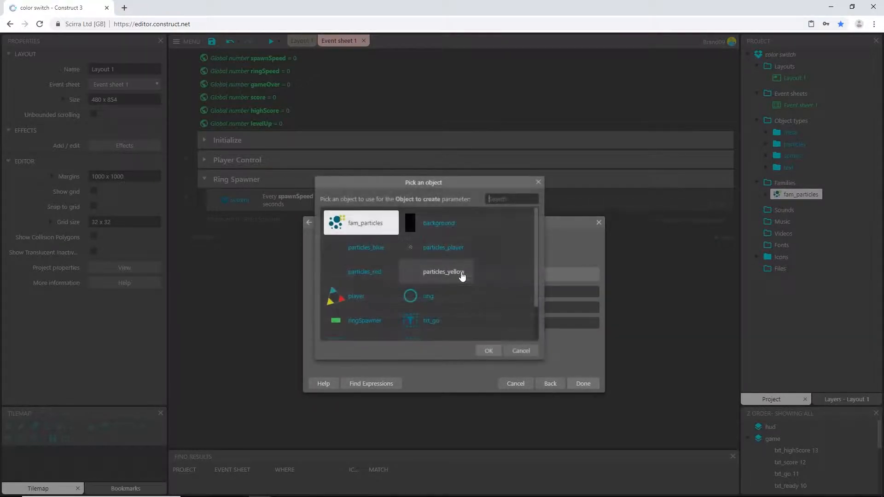
{"action": "mouse_move", "coordinate": [428, 296]}
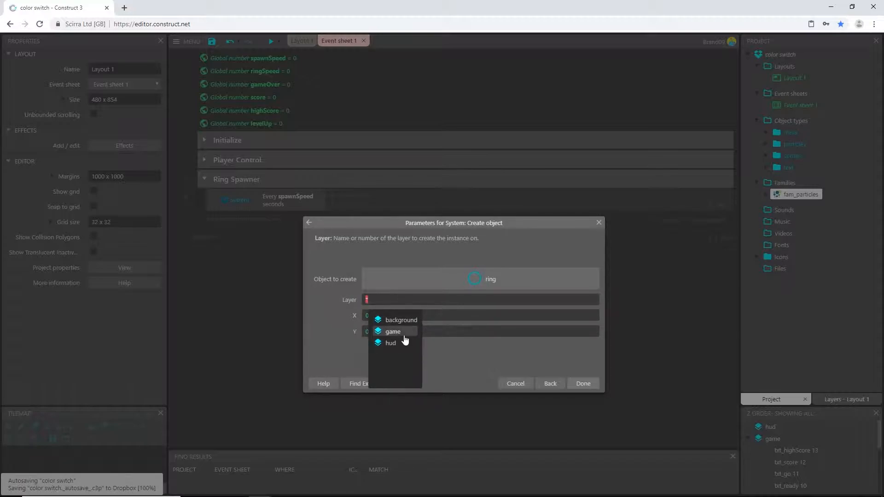
Step: Create the ring on layer 'game' at ringSpawner.X, ringSpawner.Y
{"action": "left_click", "coordinate": [393, 332]}
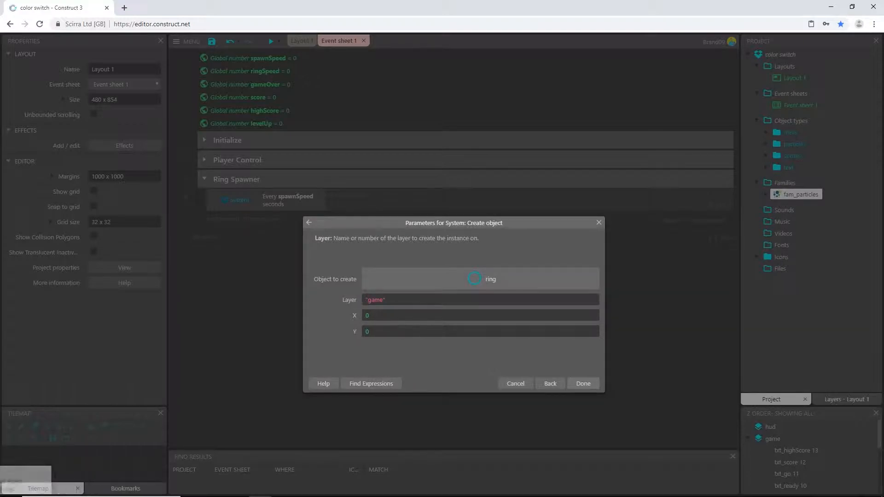
{"action": "left_click", "coordinate": [382, 299]}
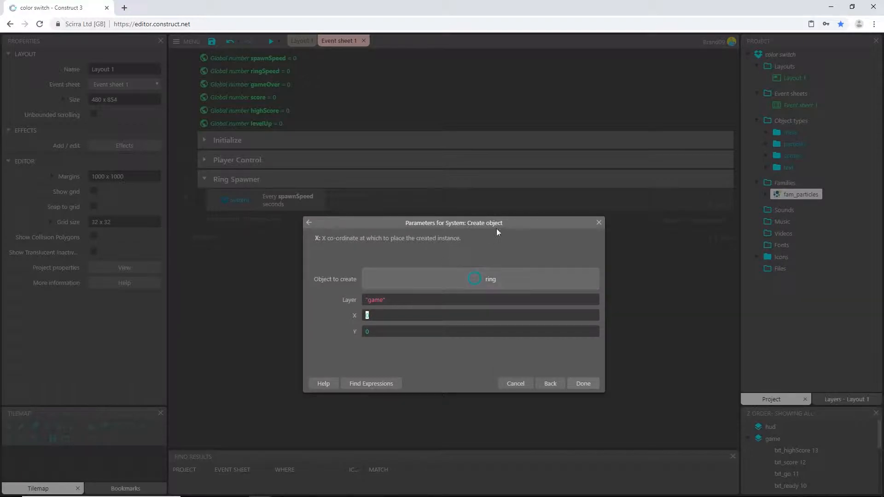
{"action": "mouse_move", "coordinate": [523, 90]}
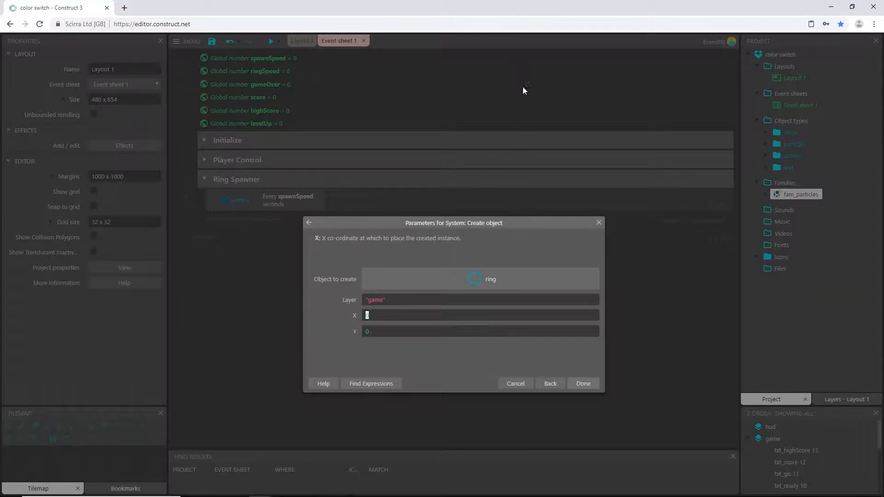
{"action": "mouse_move", "coordinate": [507, 242]}
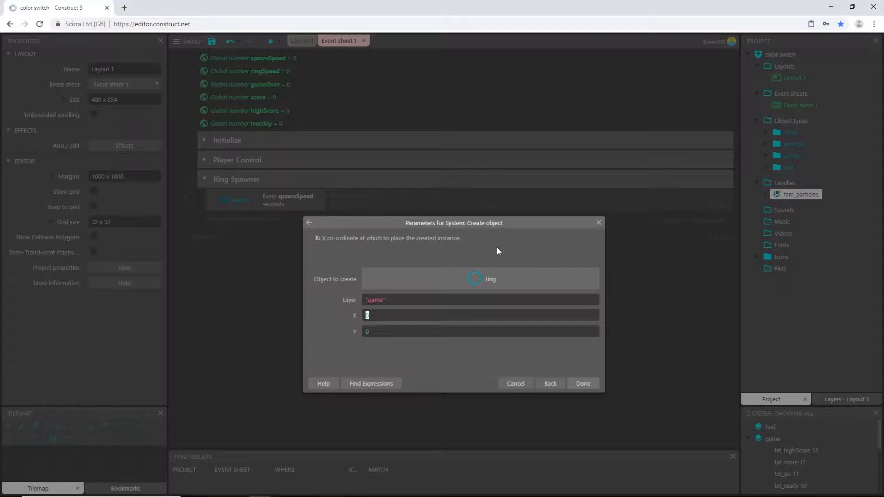
{"action": "type", "text": "ringSpawner.y"}
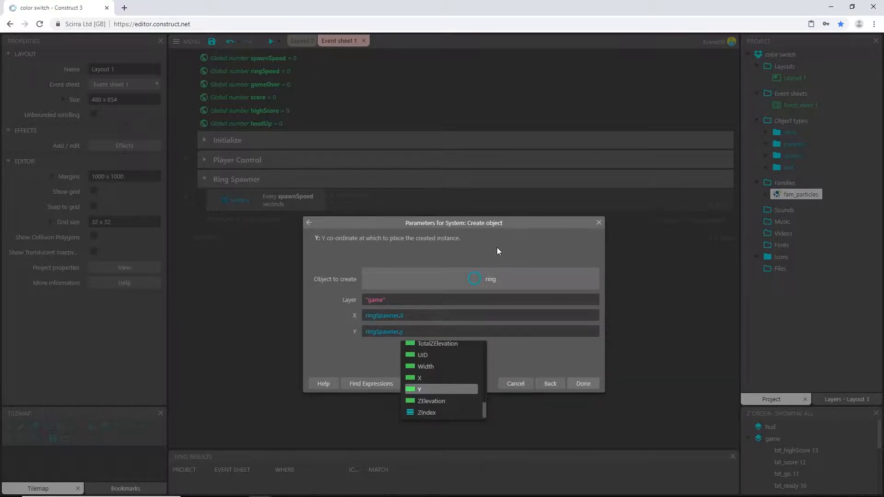
{"action": "left_click", "coordinate": [582, 383]}
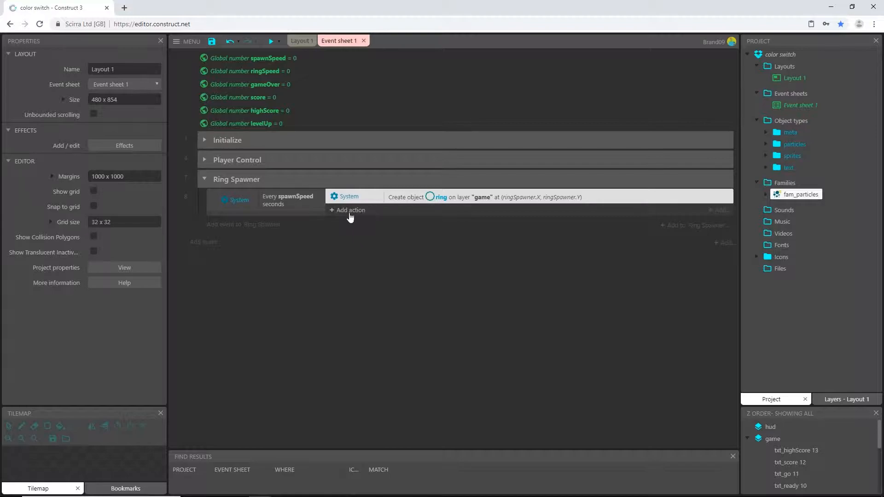
Step: Add a ring Bullet 'Set angle of motion' action with 90 degrees
{"action": "left_click", "coordinate": [350, 210]}
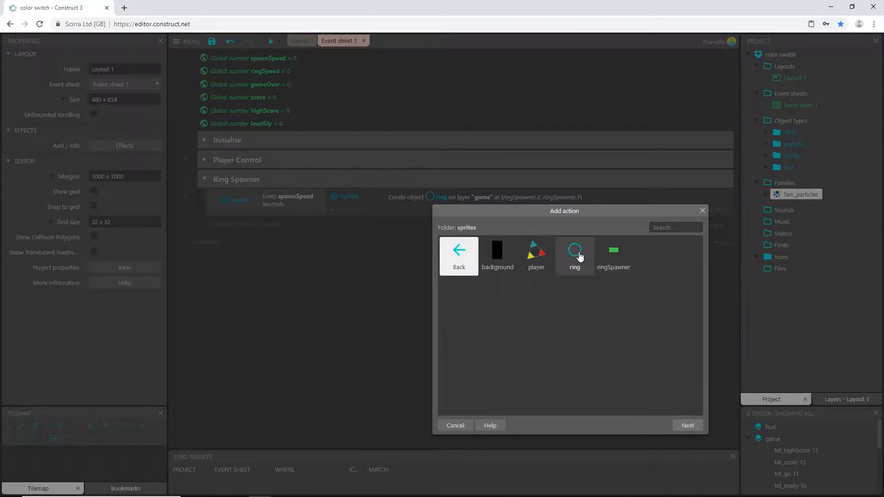
{"action": "left_click", "coordinate": [574, 255]}
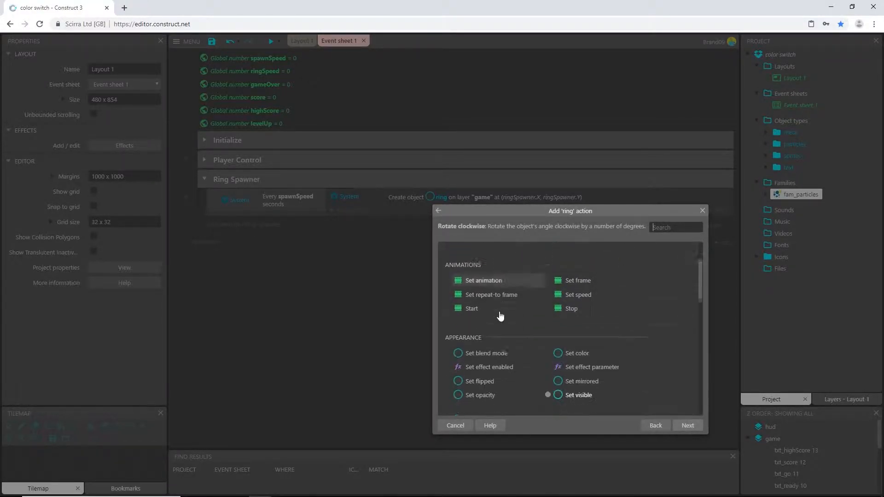
{"action": "scroll", "scroll_direction": "down", "scroll_amount": 3}
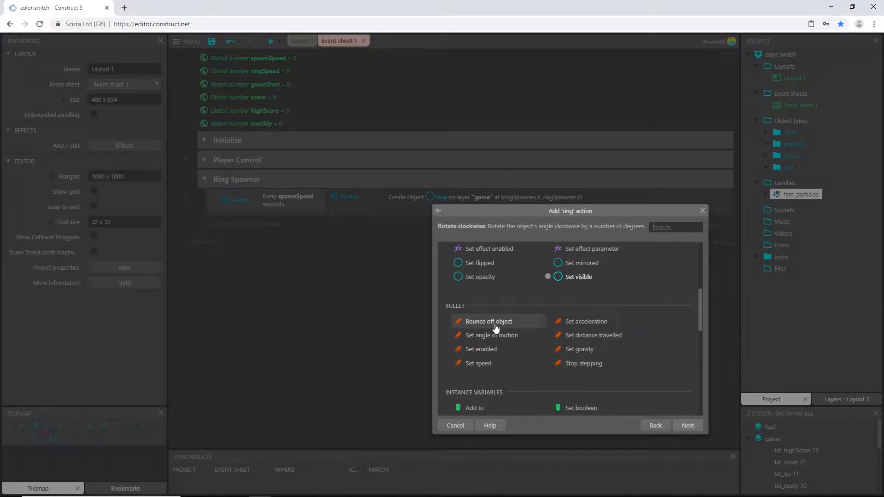
{"action": "mouse_move", "coordinate": [495, 353]}
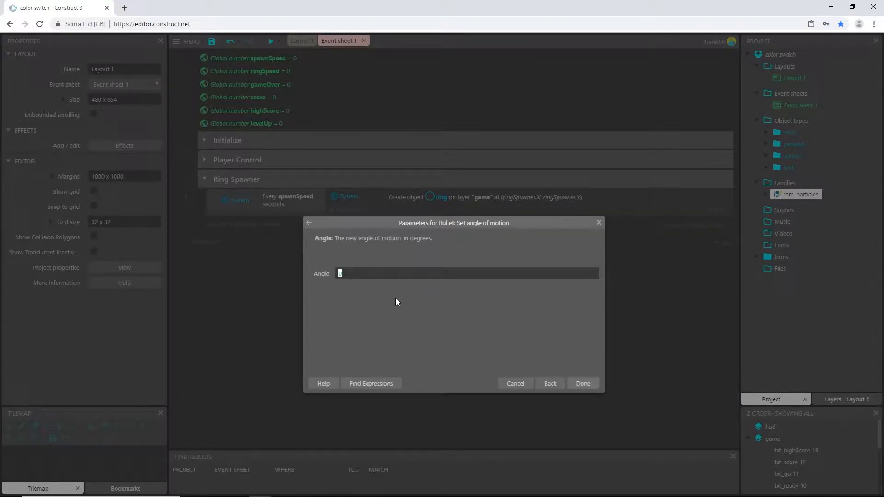
{"action": "type", "text": "90"}
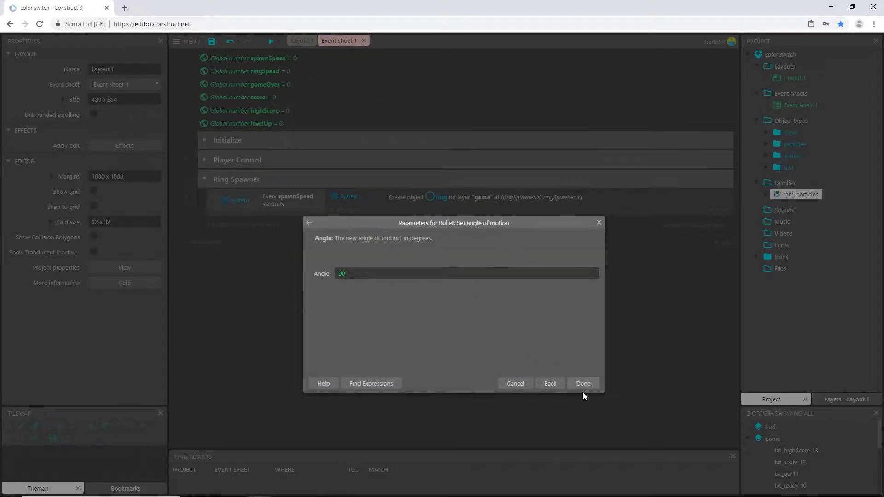
{"action": "left_click", "coordinate": [582, 383]}
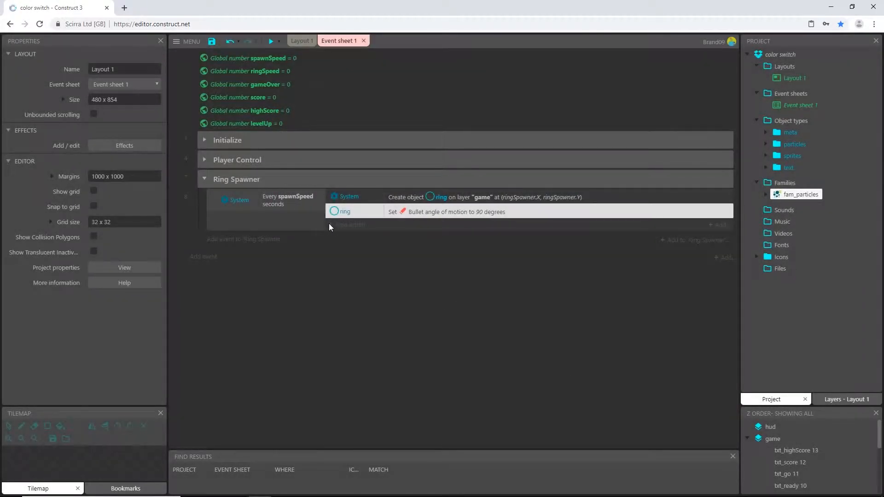
{"action": "mouse_move", "coordinate": [356, 294]}
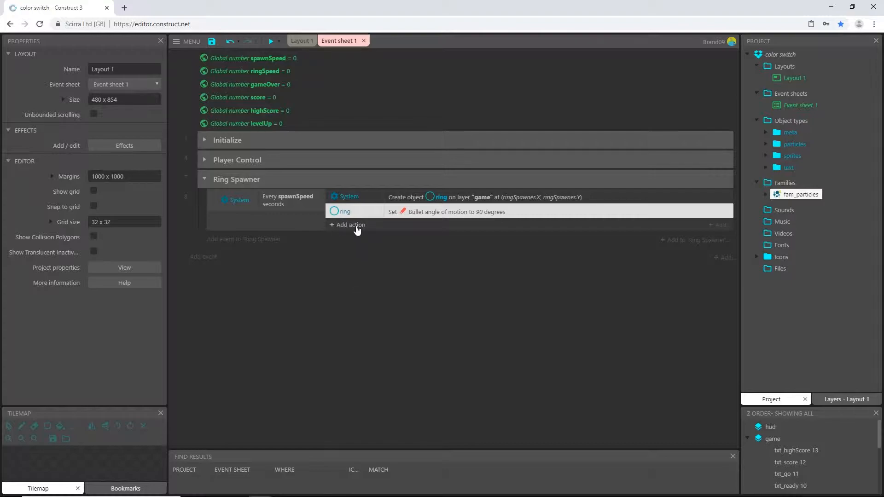
Step: Add a ring Bullet 'Set speed' action of ringSpeed and move it above the angle action
{"action": "left_click", "coordinate": [350, 225]}
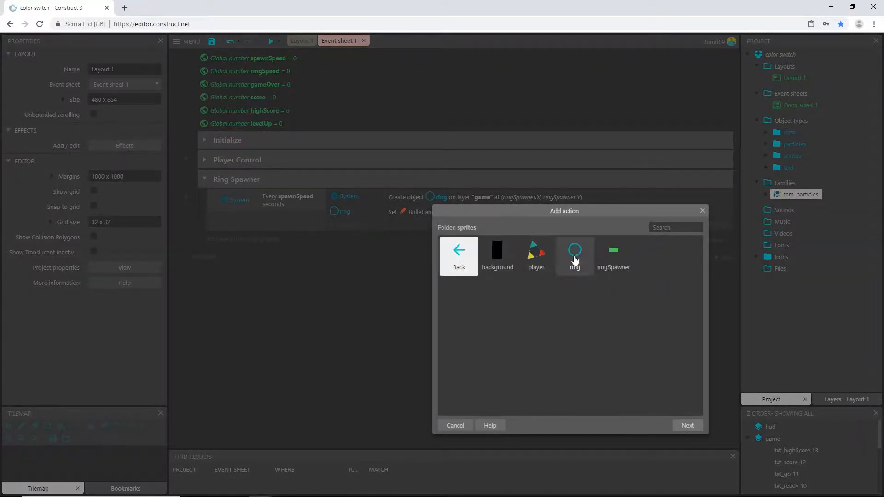
{"action": "left_click", "coordinate": [574, 255]}
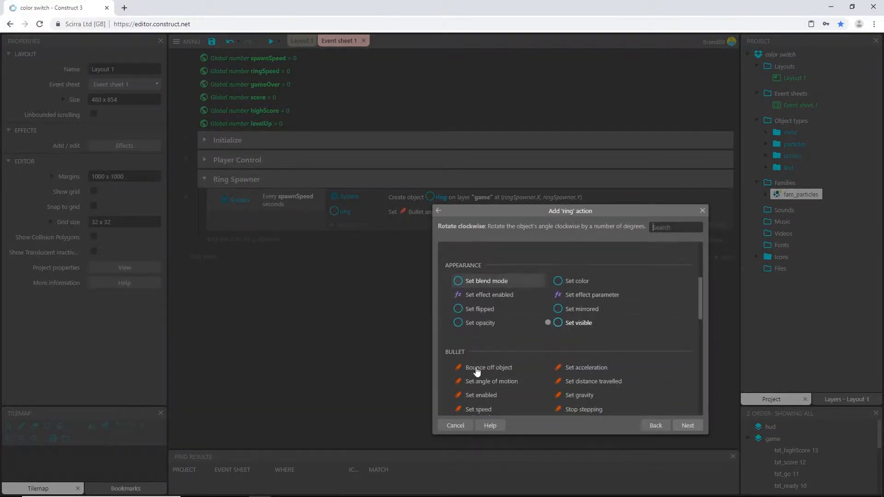
{"action": "scroll", "scroll_direction": "down", "scroll_amount": 3}
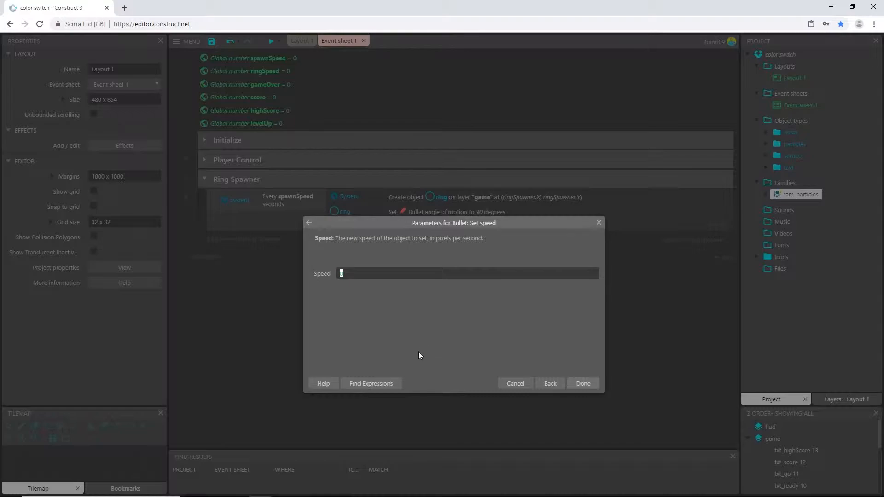
{"action": "mouse_move", "coordinate": [410, 337]}
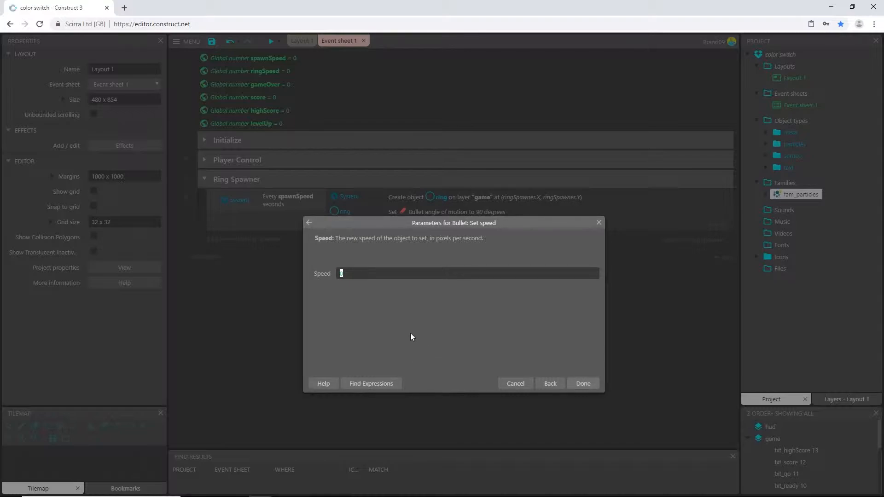
{"action": "type", "text": "rings"}
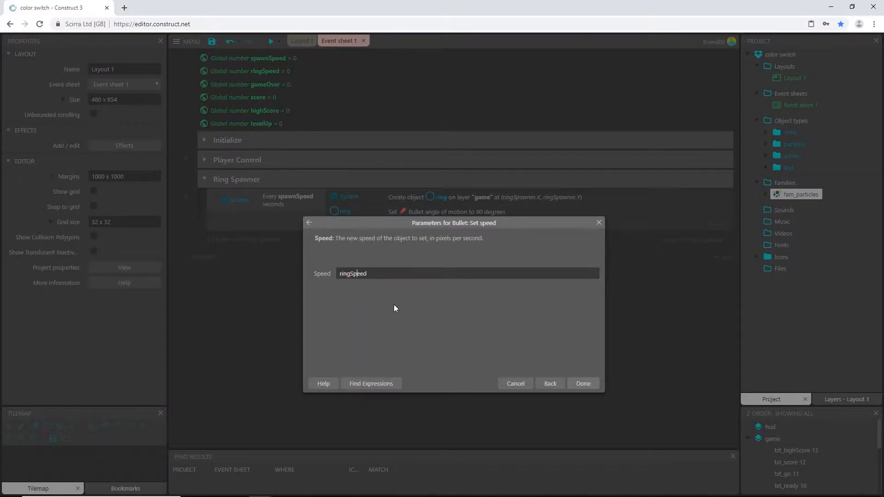
{"action": "left_click", "coordinate": [582, 383]}
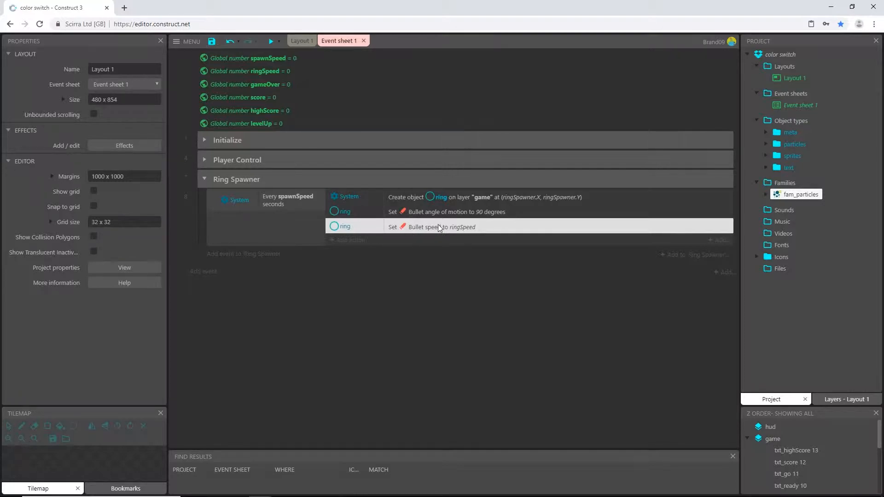
{"action": "left_click", "coordinate": [446, 226]}
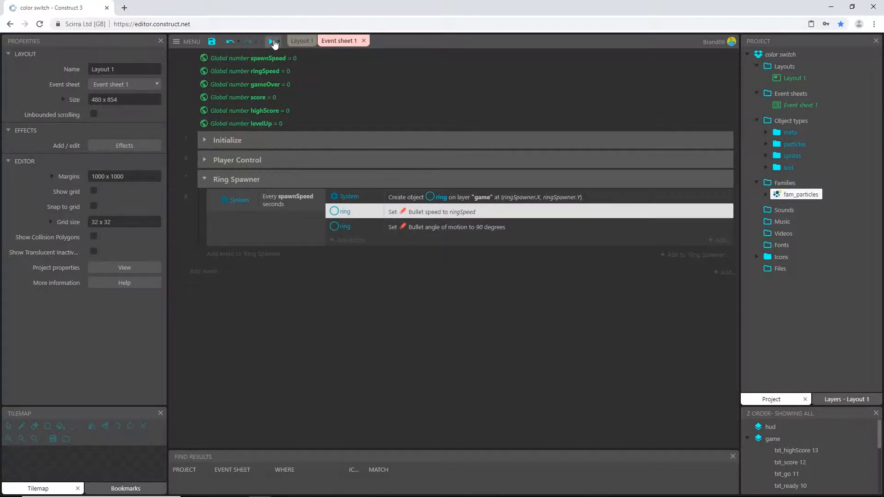
{"action": "left_click", "coordinate": [272, 42]}
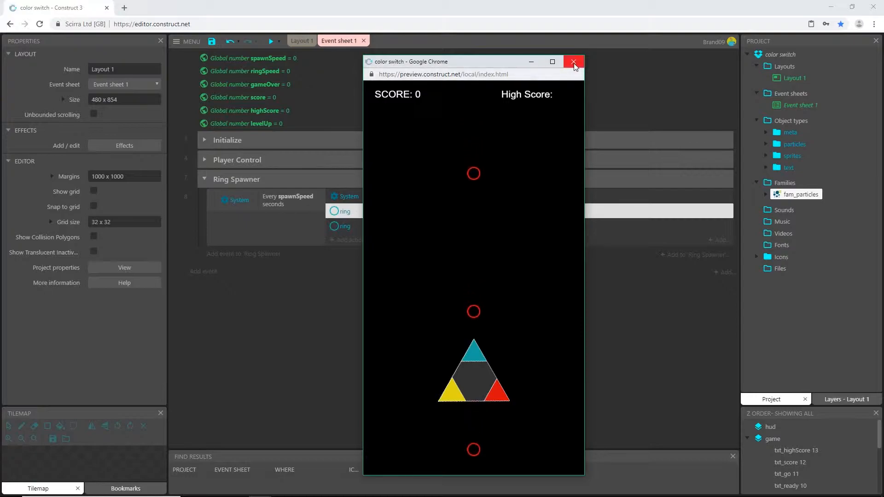
{"action": "left_click", "coordinate": [573, 62]}
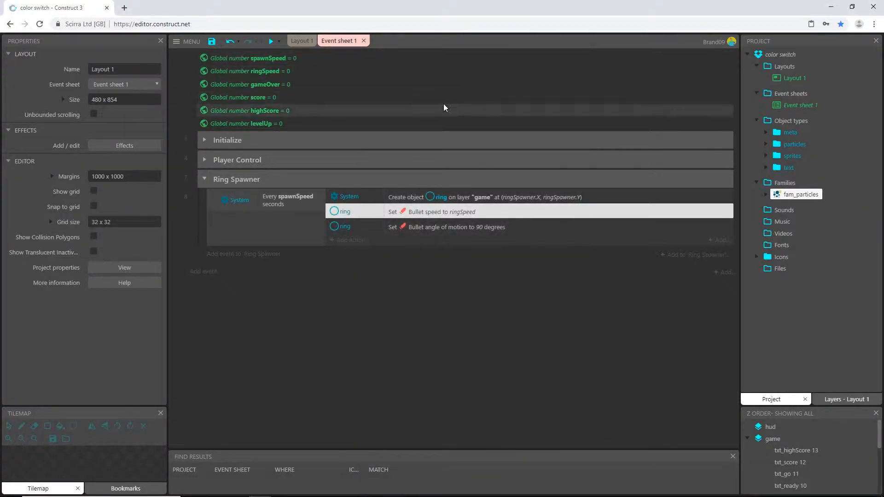
Step: Check the ring sprite on Layout 1, then return to Event sheet 1
{"action": "left_click", "coordinate": [301, 39]}
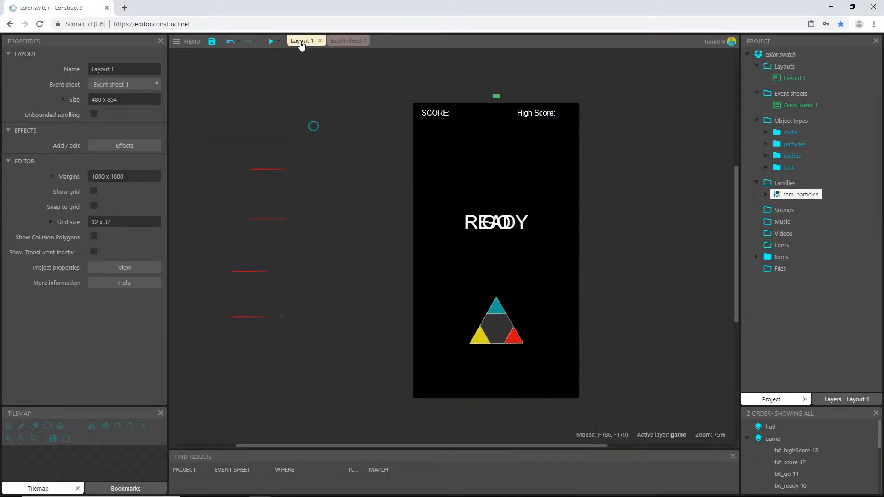
{"action": "left_click", "coordinate": [313, 127]}
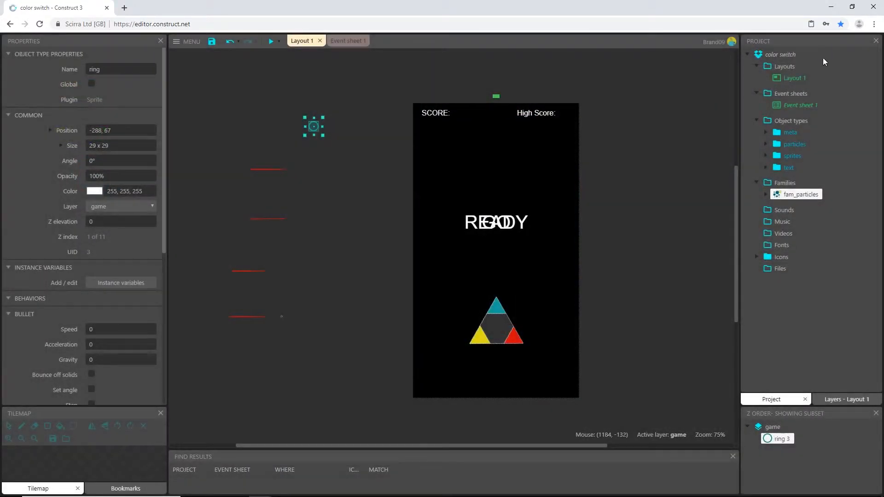
{"action": "left_click", "coordinate": [340, 40]}
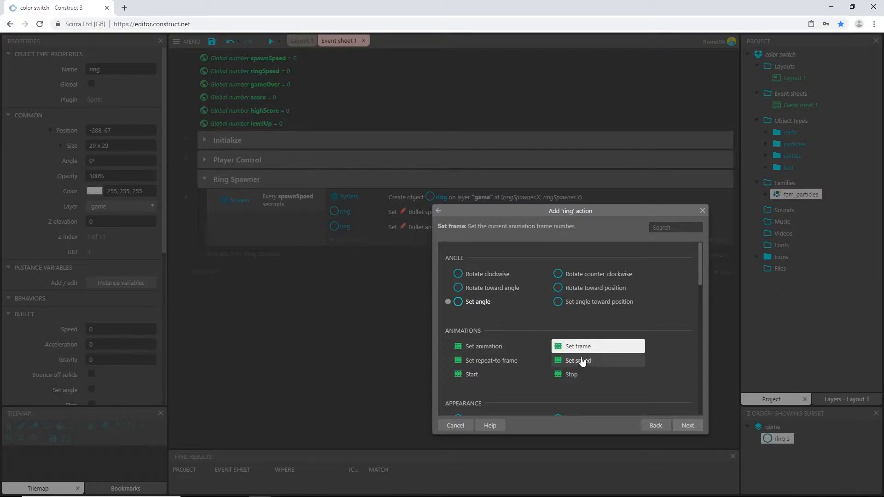
Step: Set the ring's animation frame to random(0,3) in the Ring Spawner event
{"action": "left_click", "coordinate": [576, 346]}
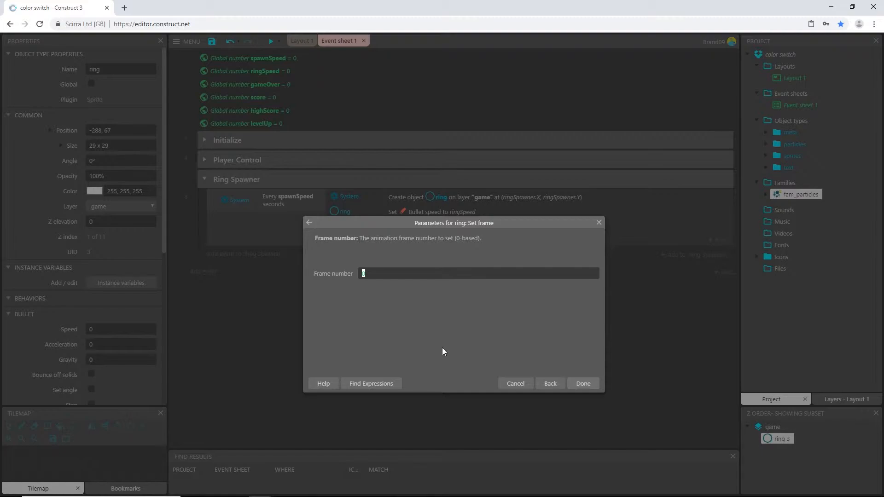
{"action": "type", "text": "random("}
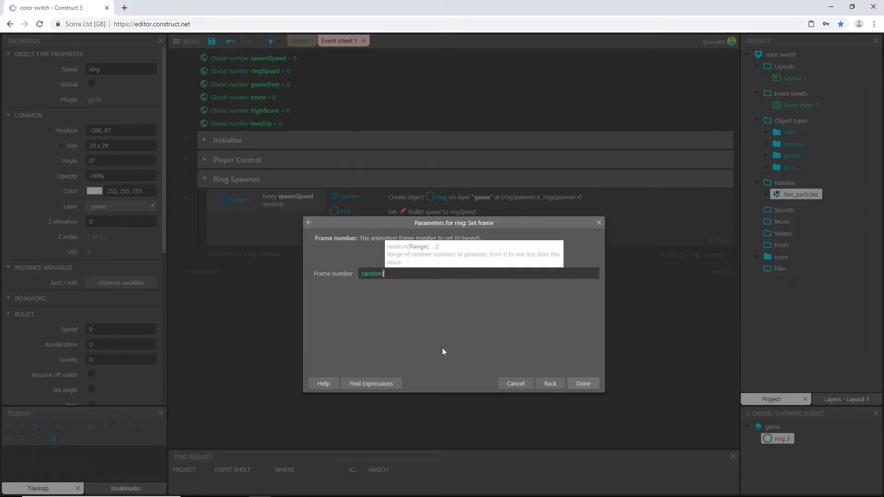
{"action": "type", "text": "0"}
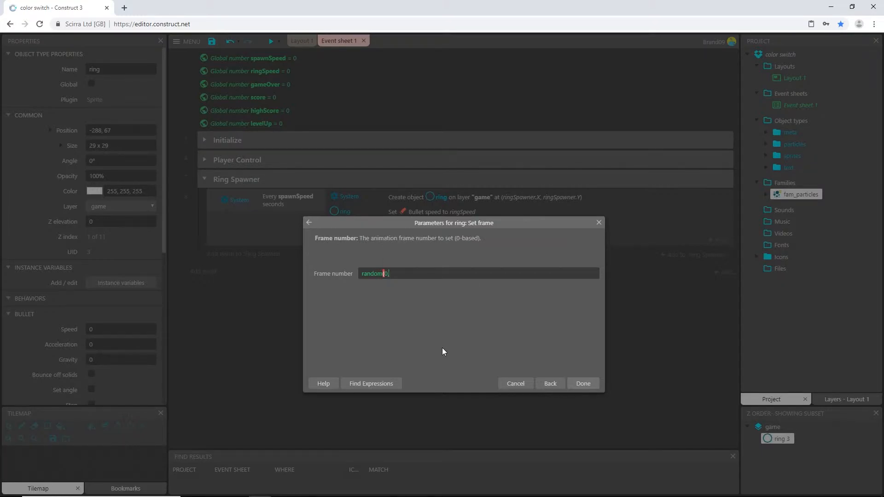
{"action": "type", "text": ",3"}
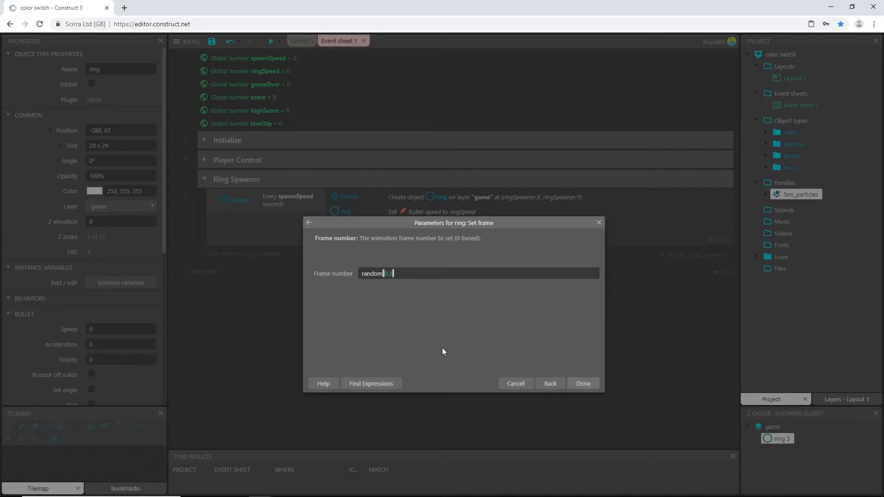
{"action": "mouse_move", "coordinate": [430, 282]}
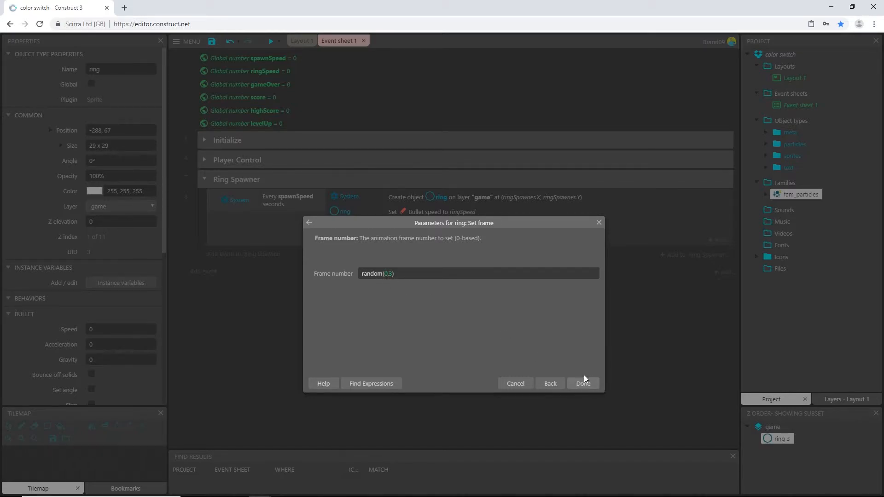
{"action": "left_click", "coordinate": [582, 383]}
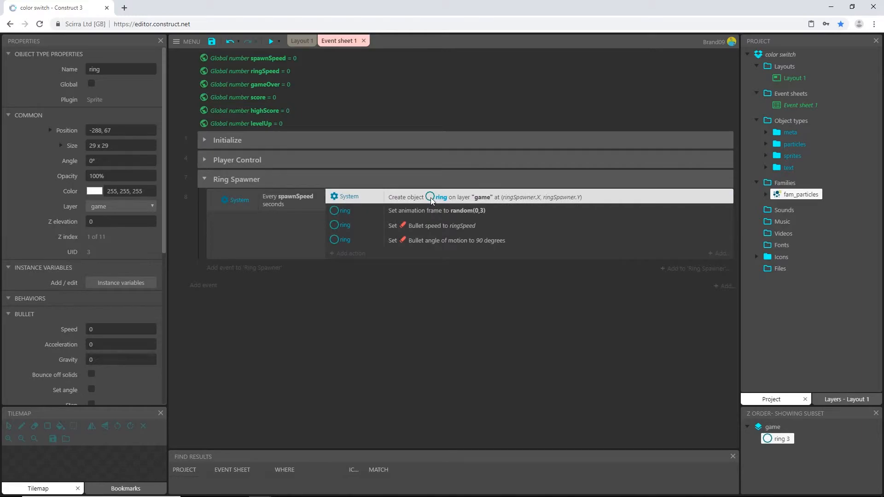
{"action": "mouse_move", "coordinate": [445, 213]}
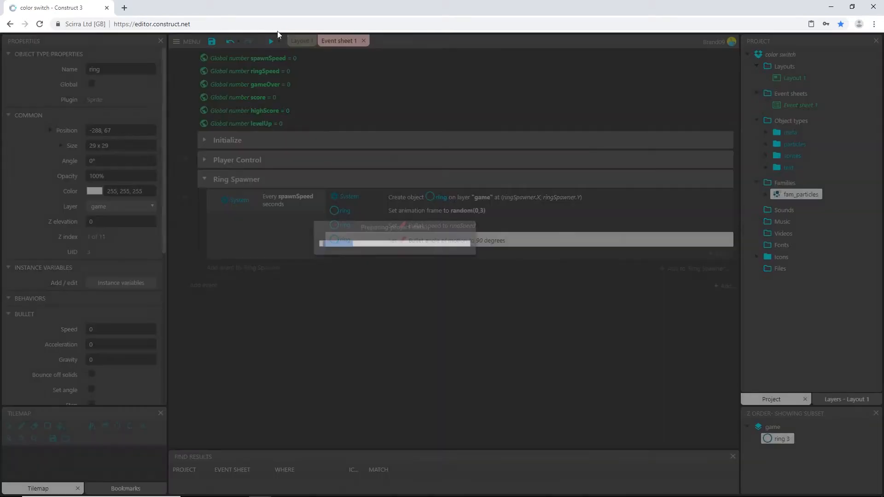
Step: Preview the falling rings, close the preview, and collapse the Ring Spawner group
{"action": "left_click", "coordinate": [270, 41]}
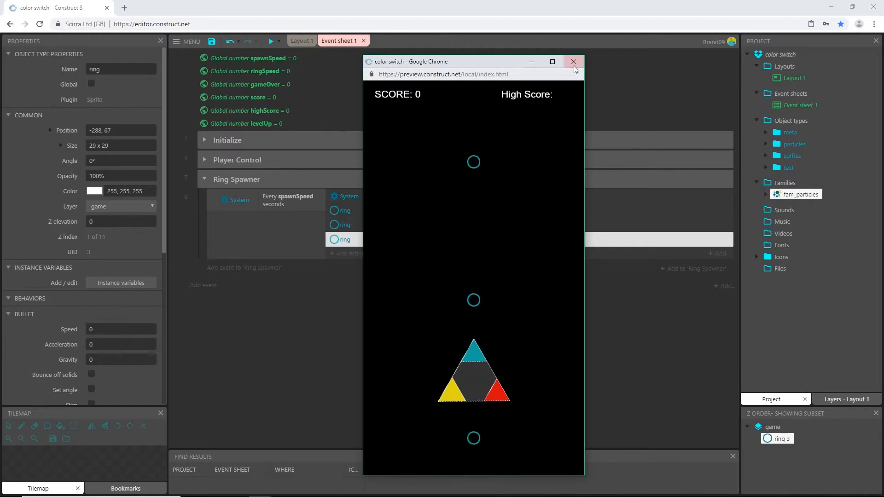
{"action": "left_click", "coordinate": [573, 61]}
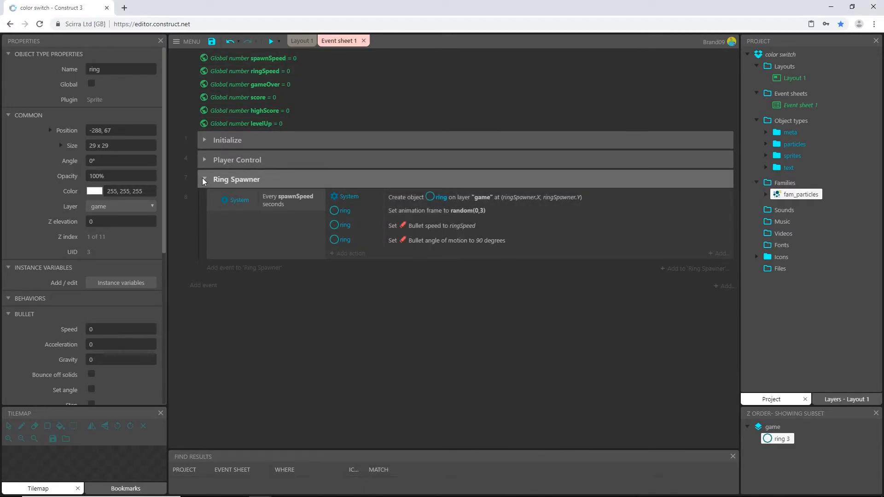
{"action": "left_click", "coordinate": [205, 180]}
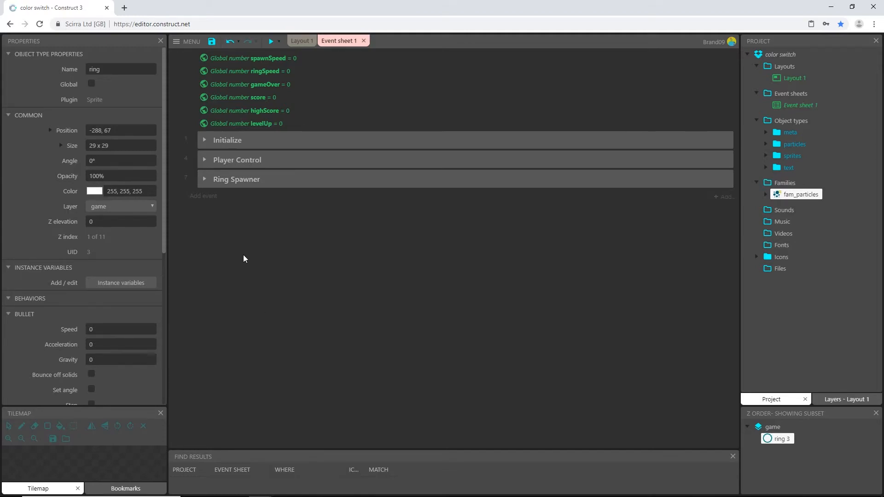